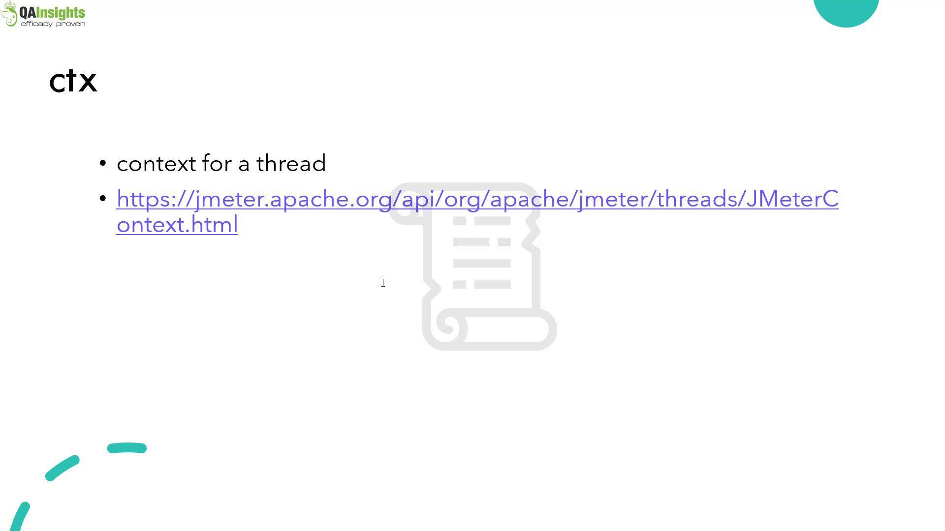
# Advance past the ctx slide toward the JMeter test plan and console window.
pyautogui.press('Right')
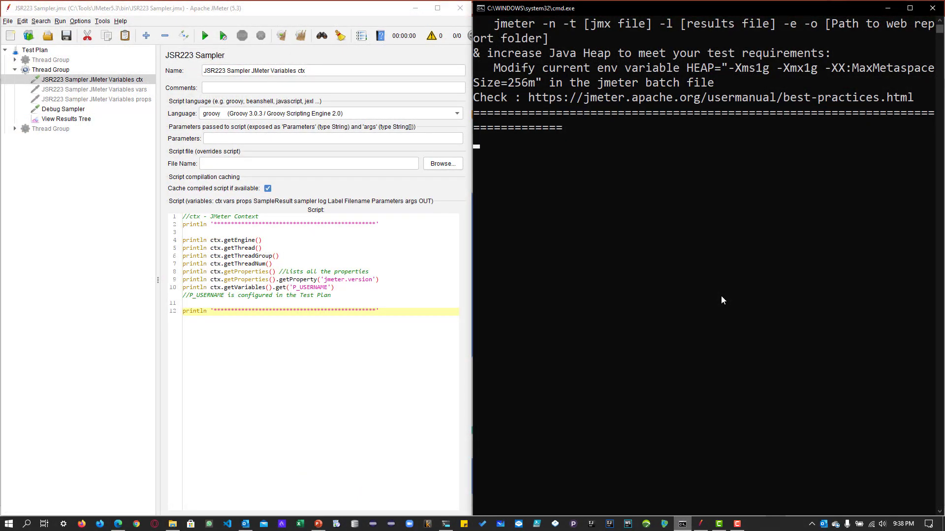
pyautogui.moveTo(664, 267)
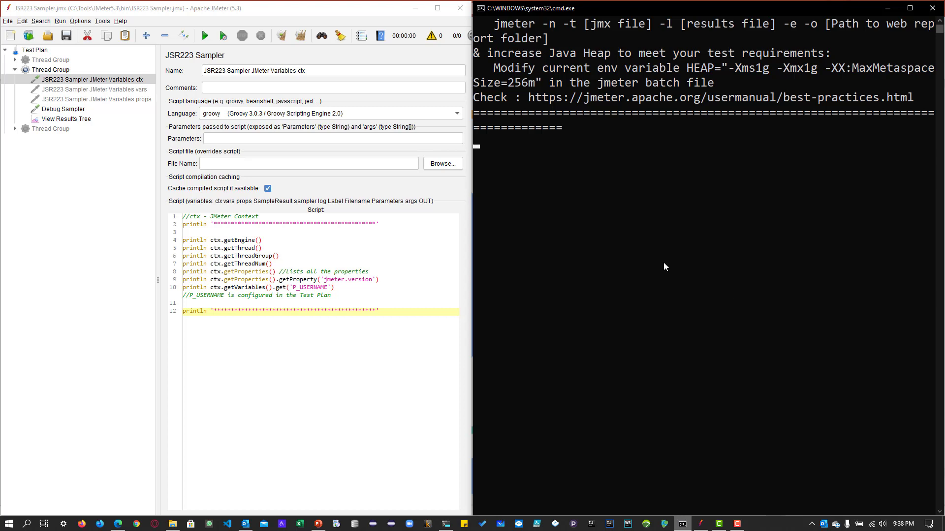
pyautogui.click(91, 79)
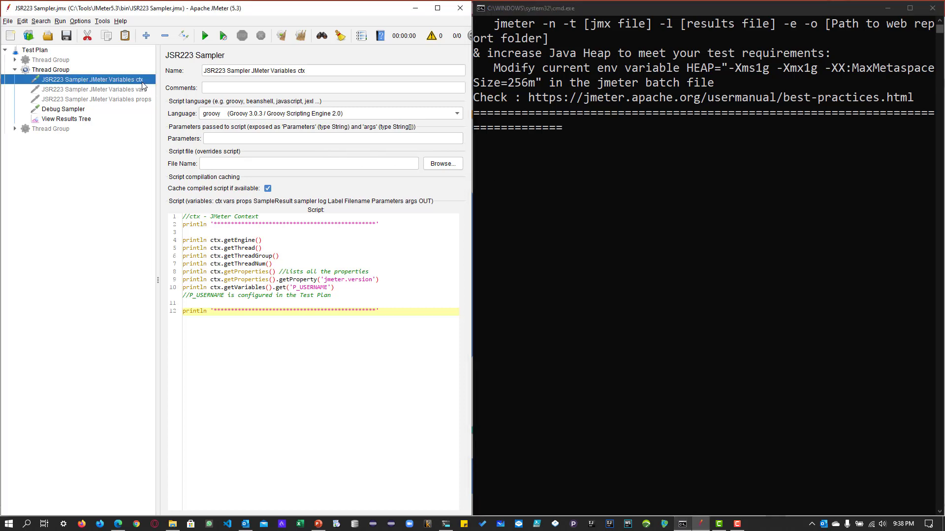
pyautogui.moveTo(142, 95)
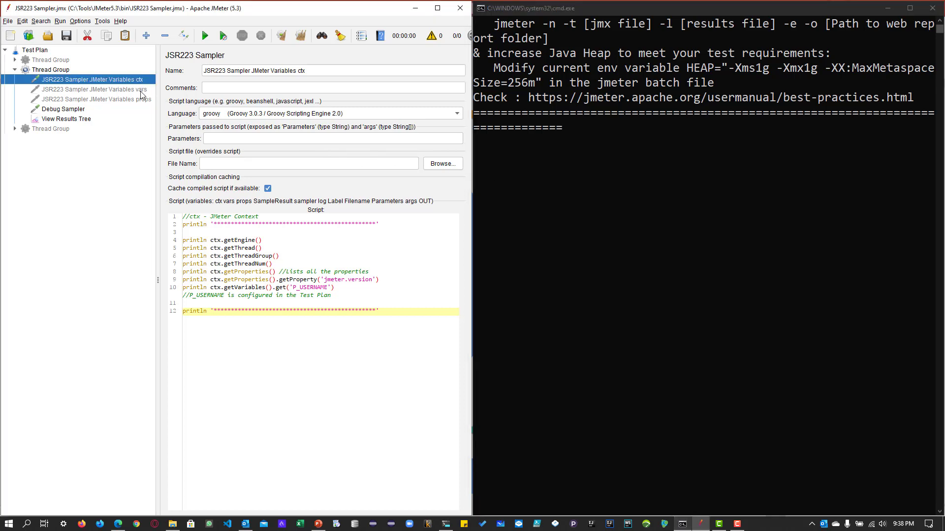
pyautogui.click(92, 98)
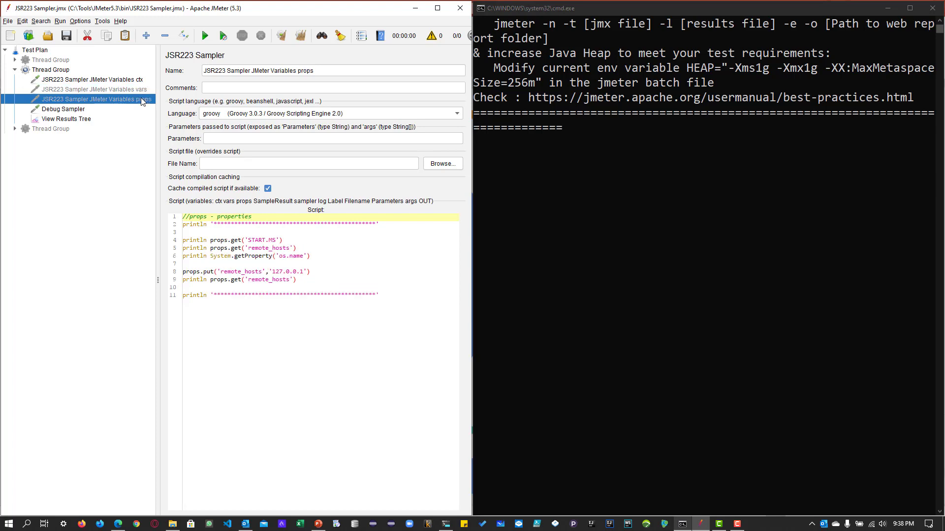
pyautogui.click(89, 79)
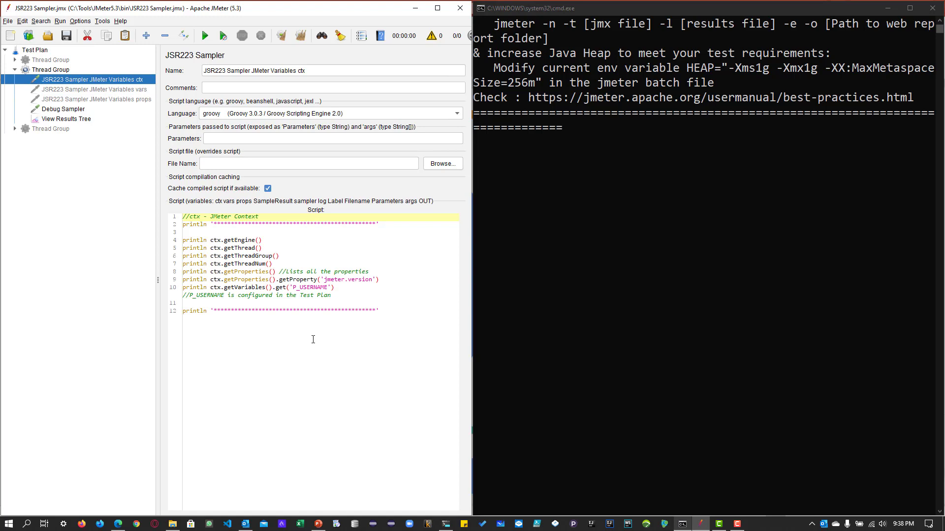
pyautogui.moveTo(235, 238)
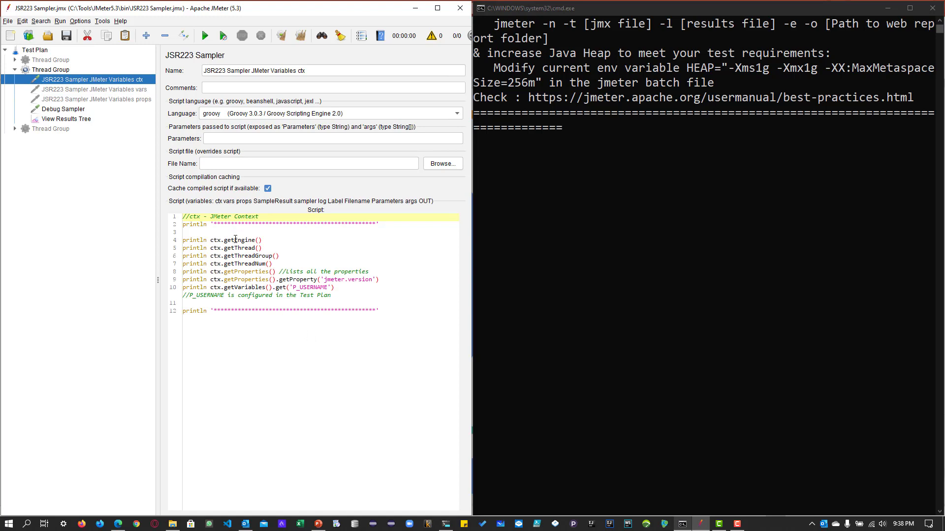
pyautogui.doubleClick(237, 240)
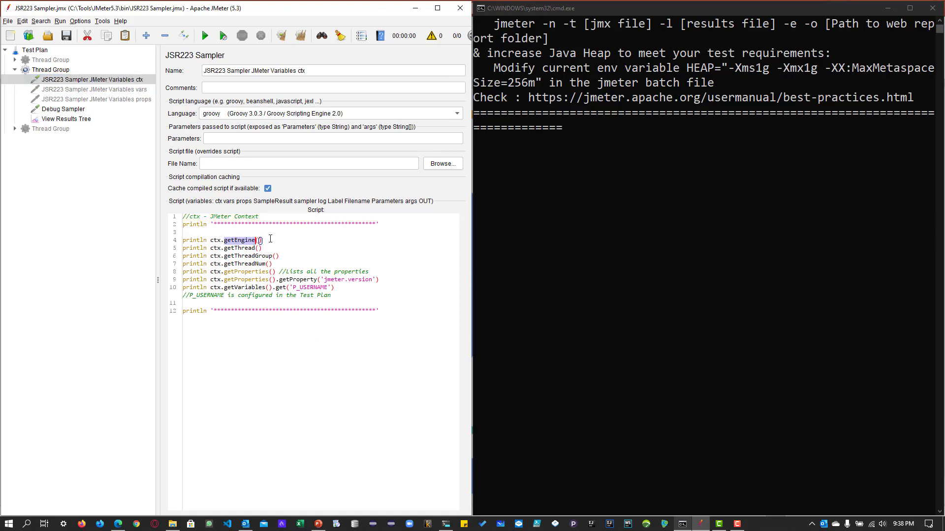
pyautogui.click(244, 240)
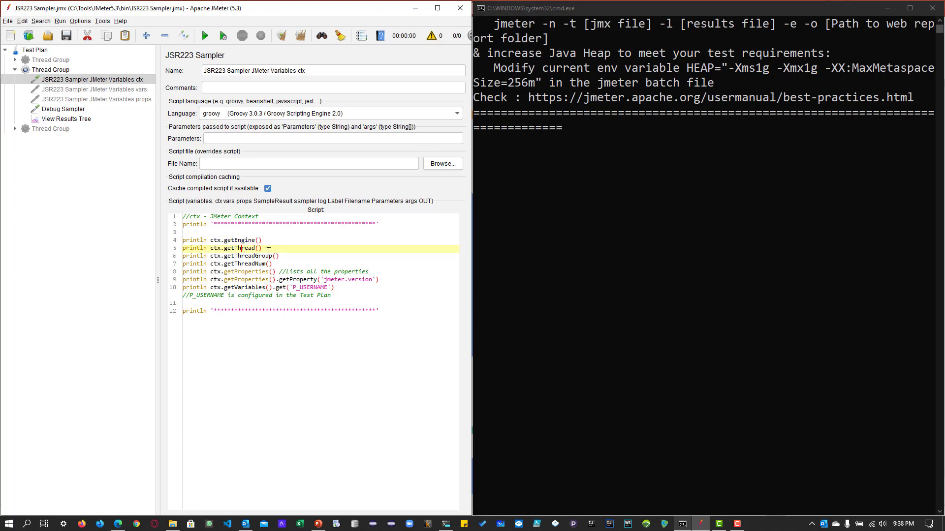
pyautogui.click(245, 256)
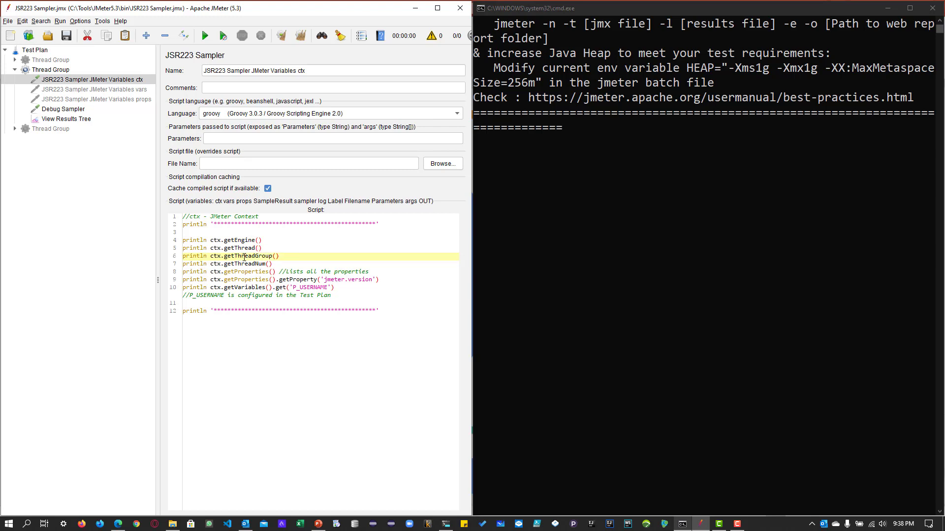
pyautogui.click(246, 264)
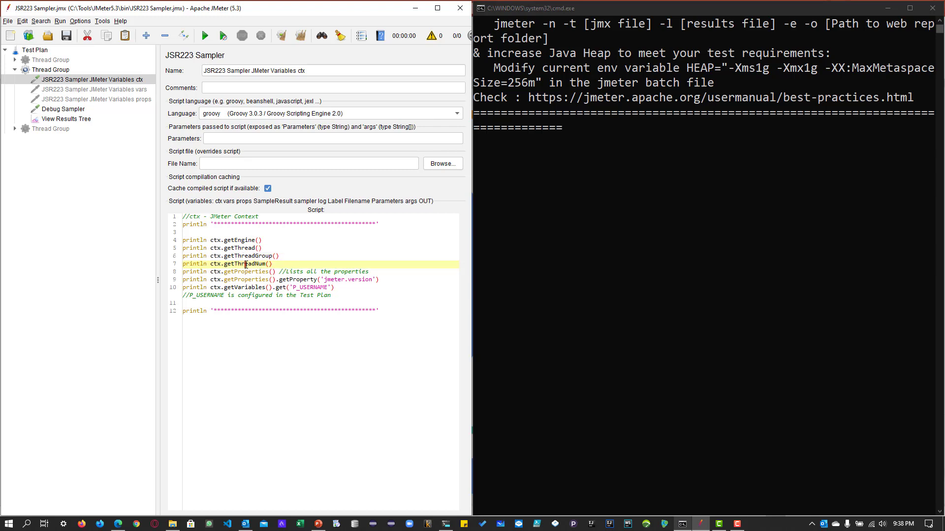
pyautogui.click(247, 272)
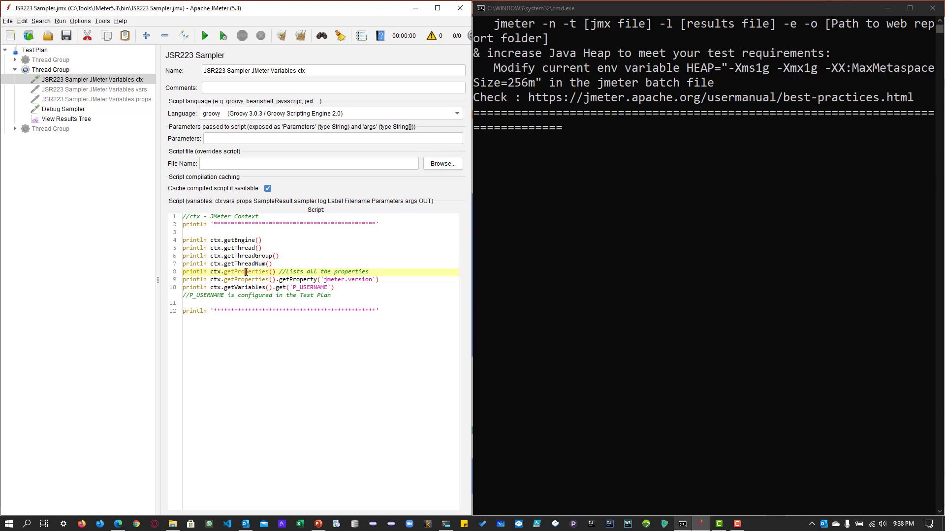
pyautogui.doubleClick(245, 272)
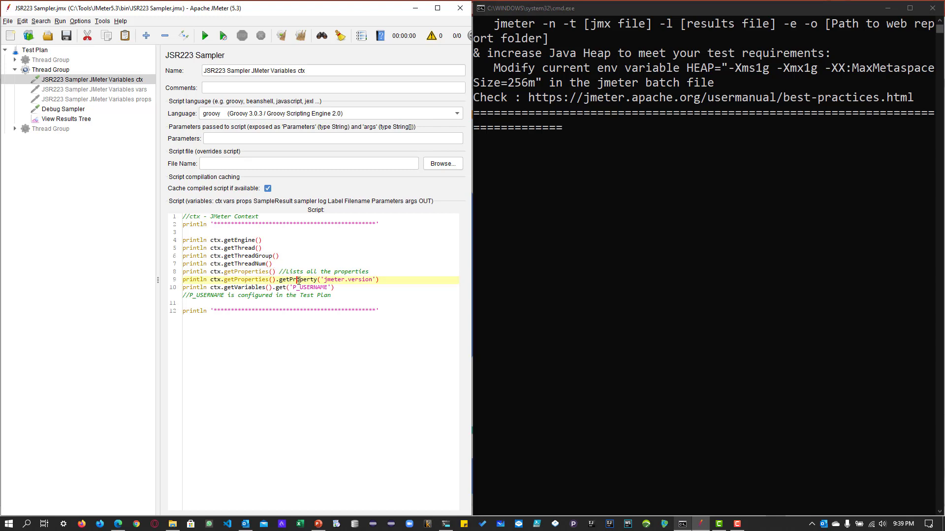
pyautogui.click(241, 288)
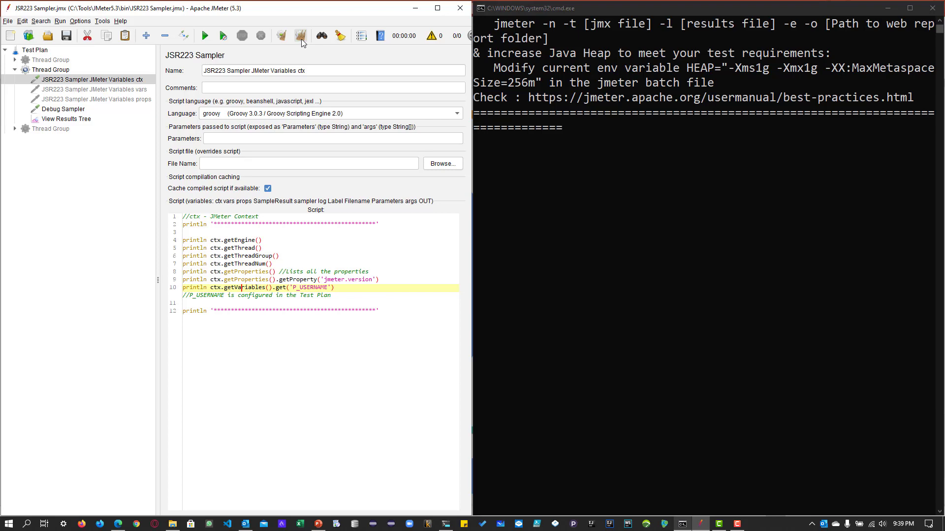
pyautogui.click(204, 36)
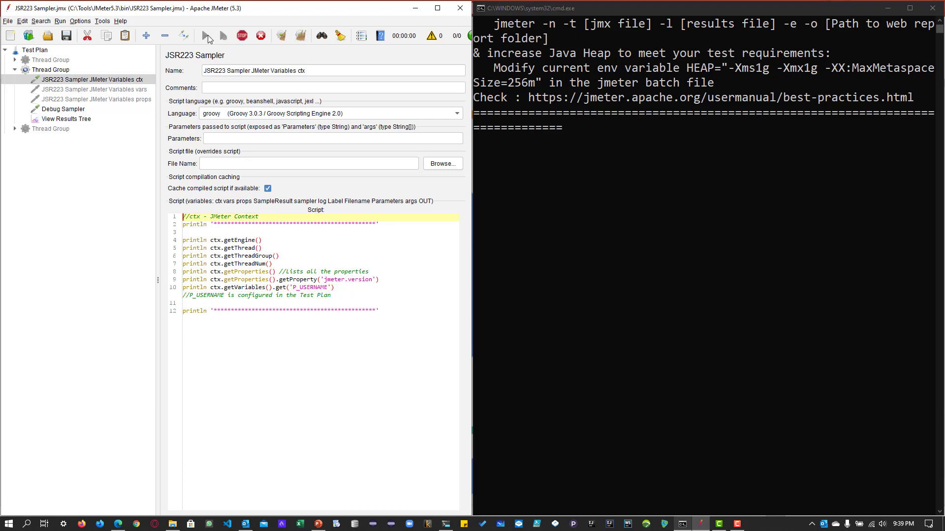
pyautogui.click(204, 35)
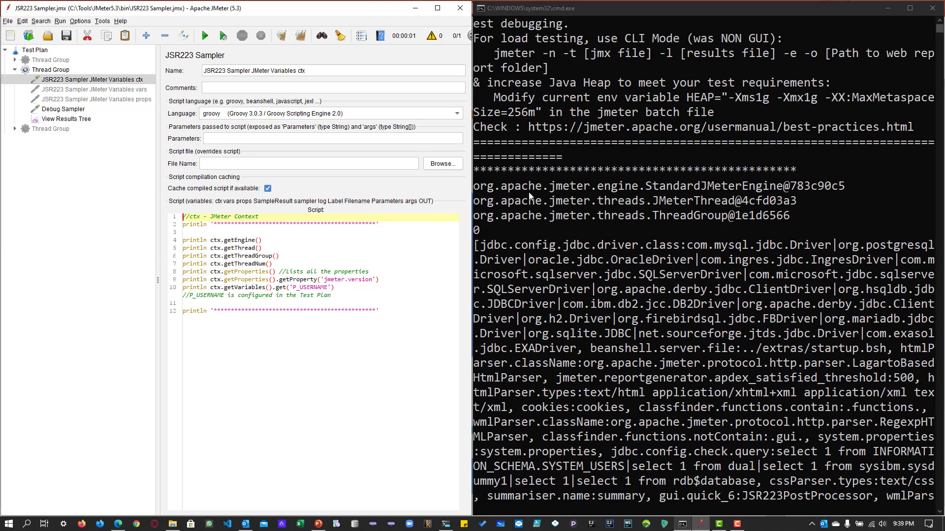
pyautogui.moveTo(809, 207)
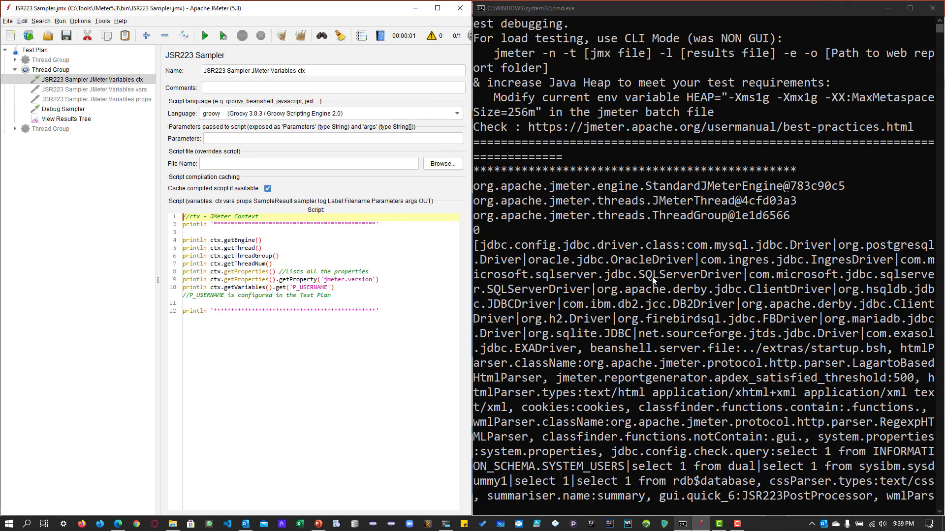
pyautogui.scroll(-3)
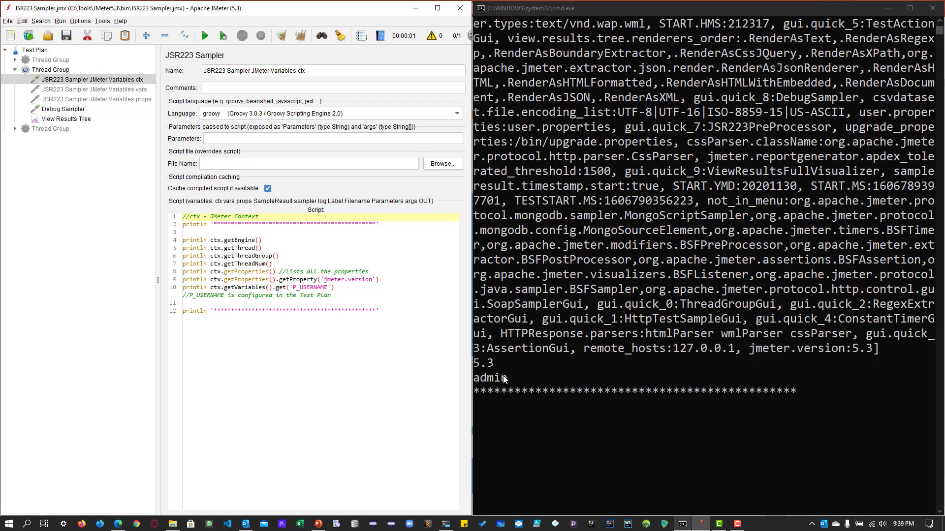
pyautogui.moveTo(498, 384)
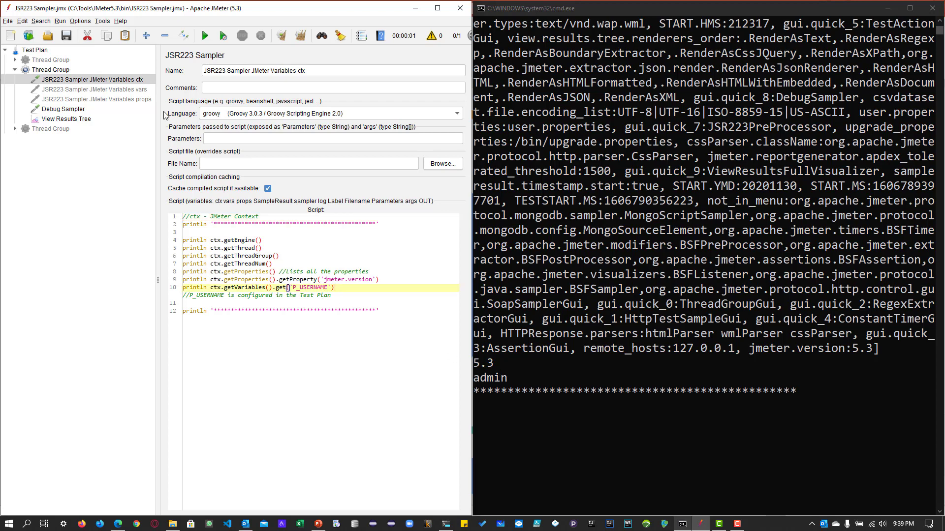
pyautogui.click(34, 49)
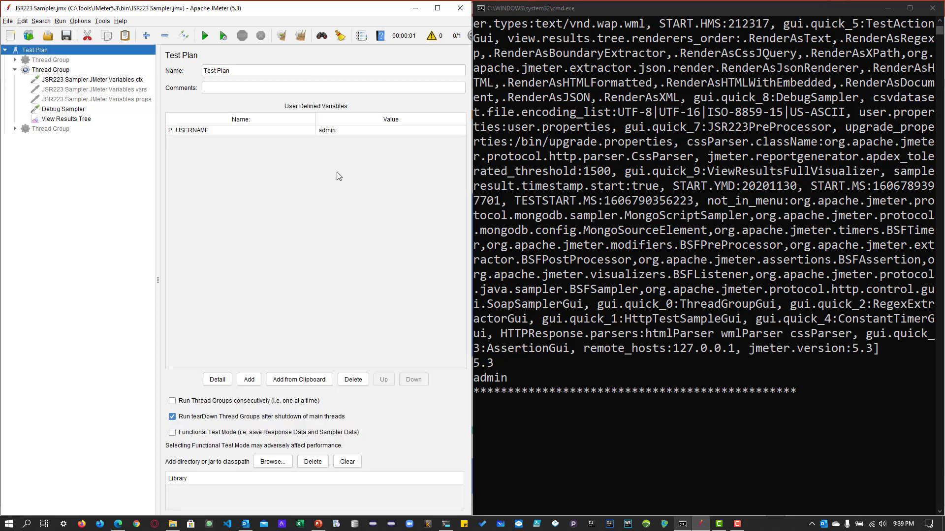
pyautogui.moveTo(345, 139)
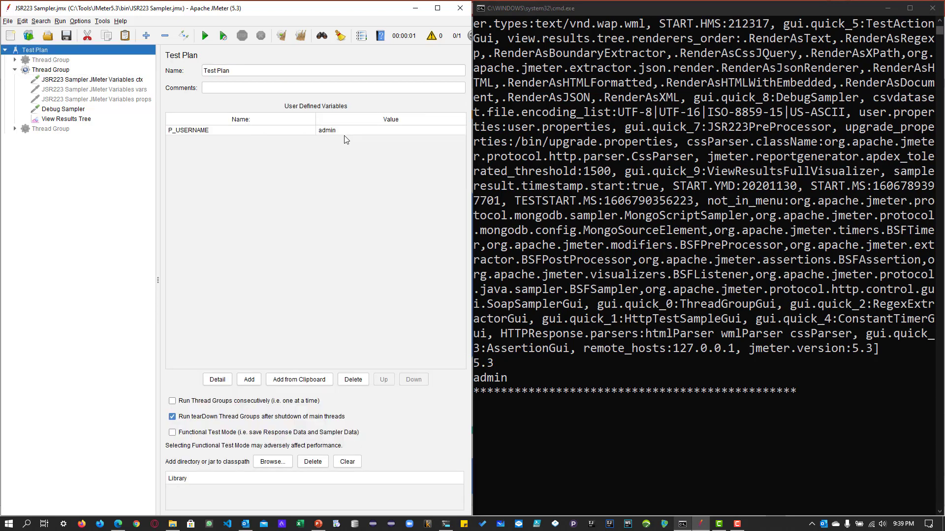
pyautogui.click(92, 79)
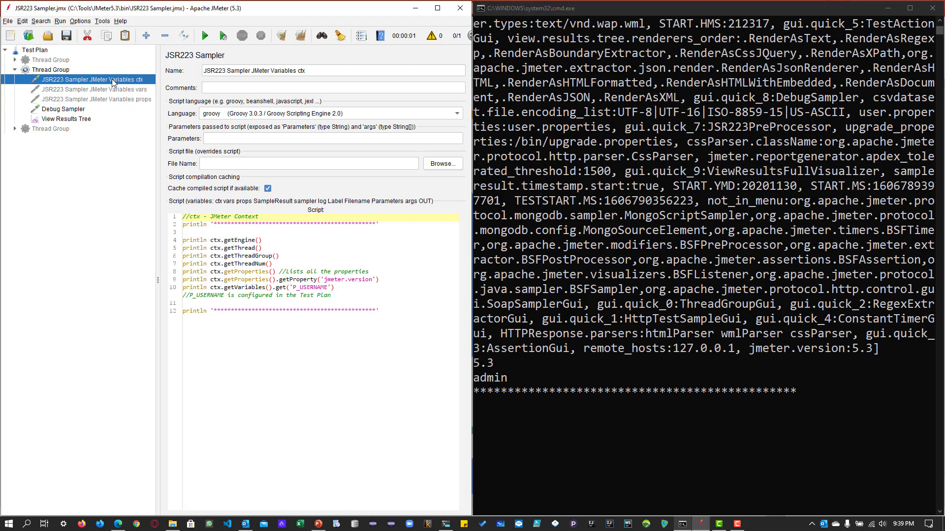
pyautogui.moveTo(285, 118)
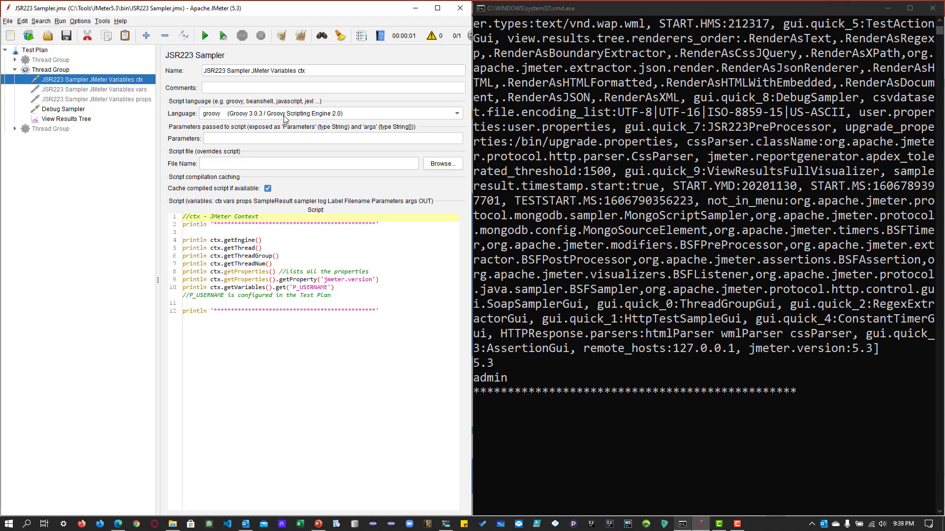
pyautogui.moveTo(279, 53)
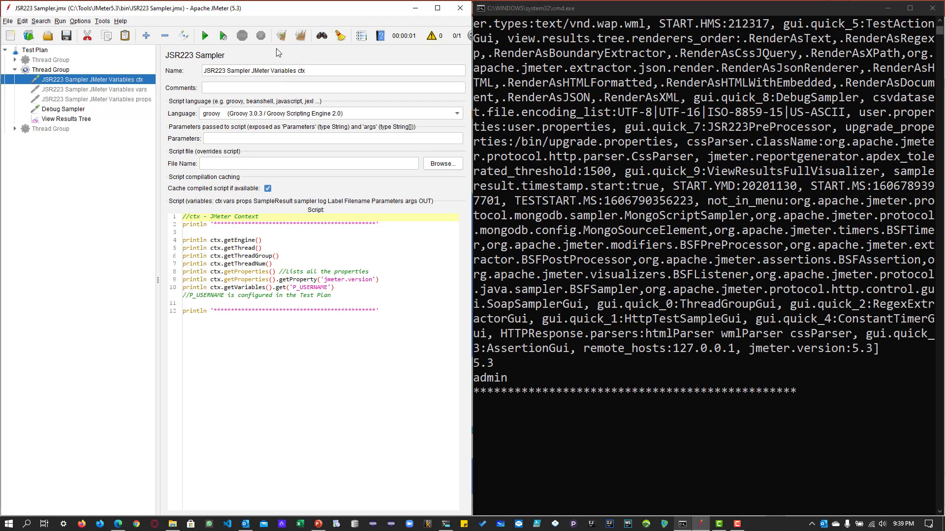
# Show the vars sampler's Groovy script: get P_USERNAME, put, remove, null get, and store PERSON_NAME.
pyautogui.click(94, 89)
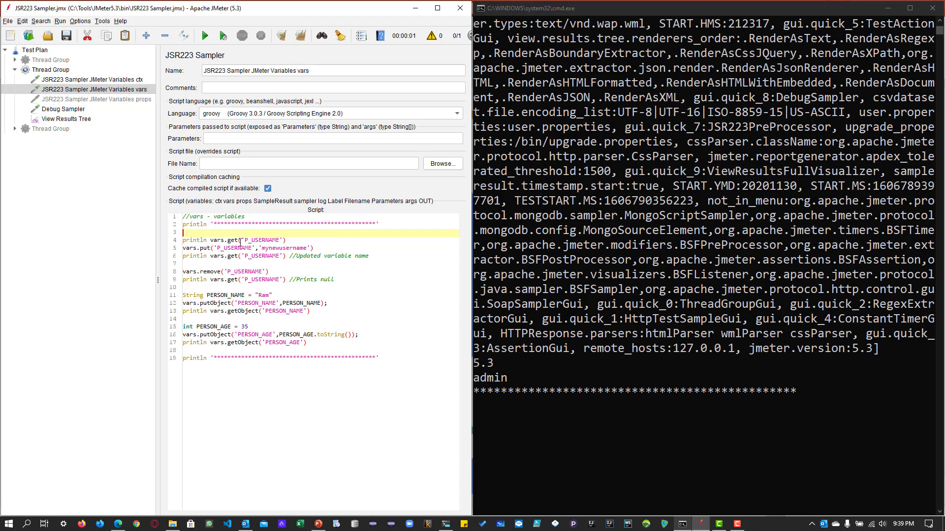
pyautogui.click(251, 240)
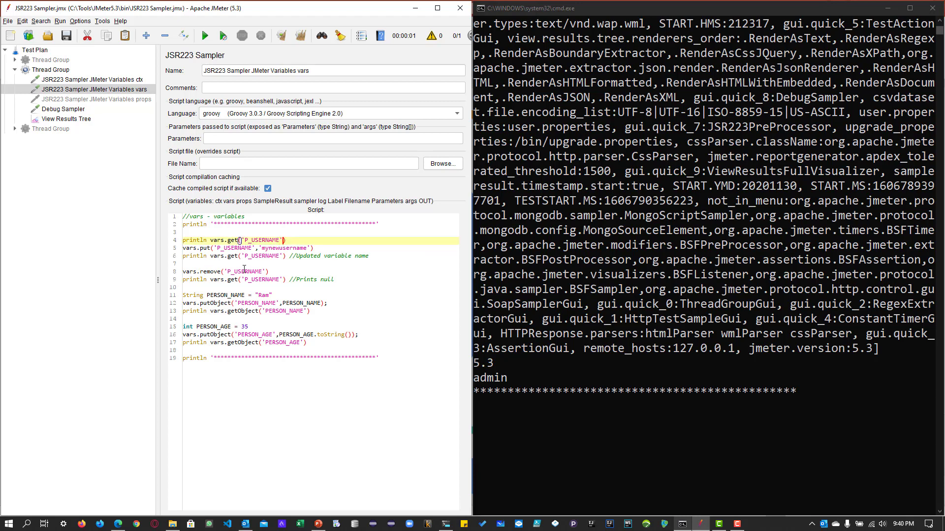
pyautogui.click(244, 271)
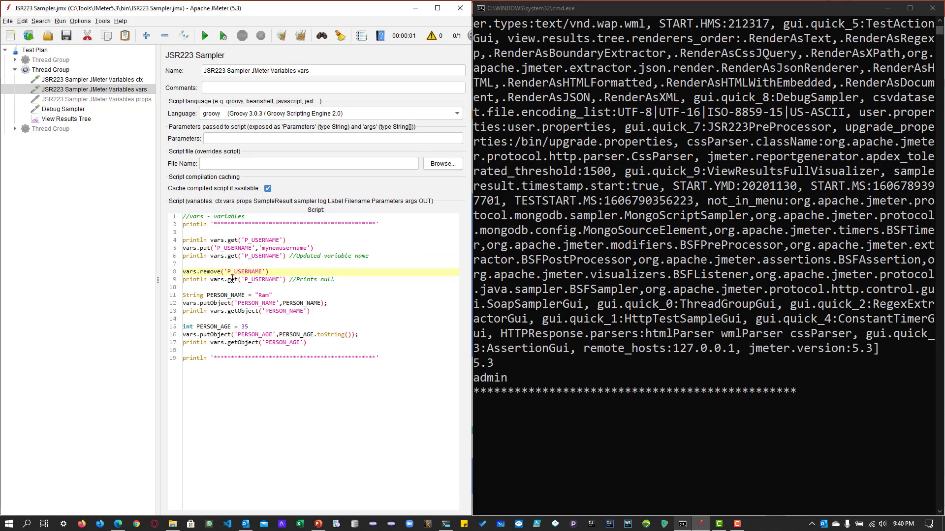
pyautogui.doubleClick(259, 279)
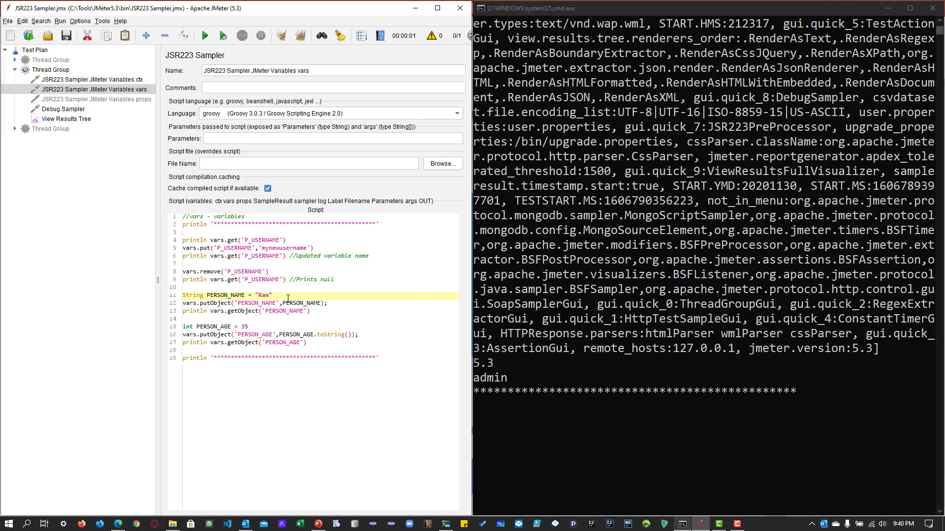
pyautogui.doubleClick(306, 302)
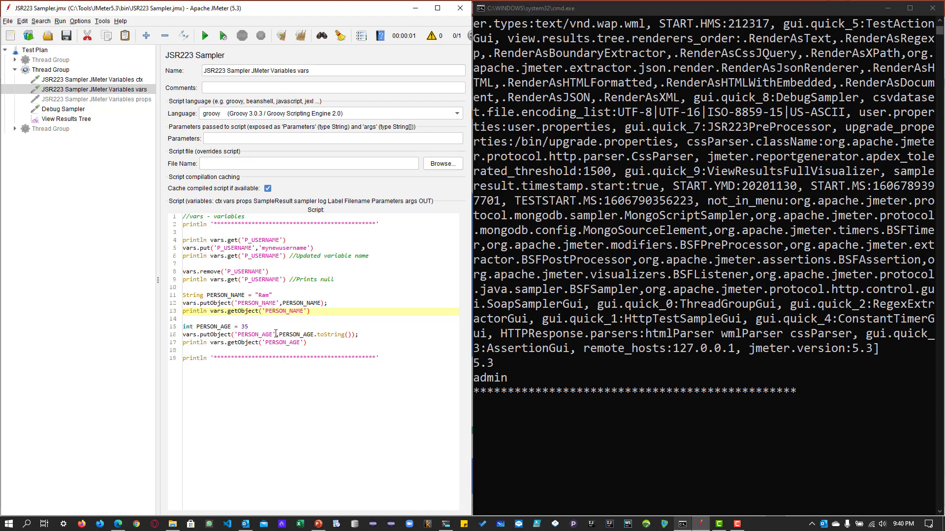
# Run the test plan so the console prints admin, mynewusername, null, Ram and 35.
pyautogui.click(204, 36)
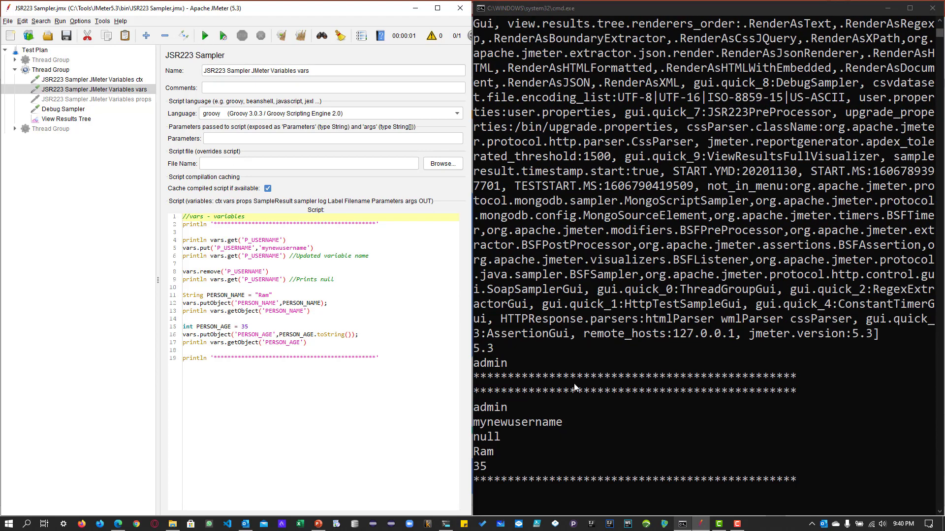
pyautogui.moveTo(509, 429)
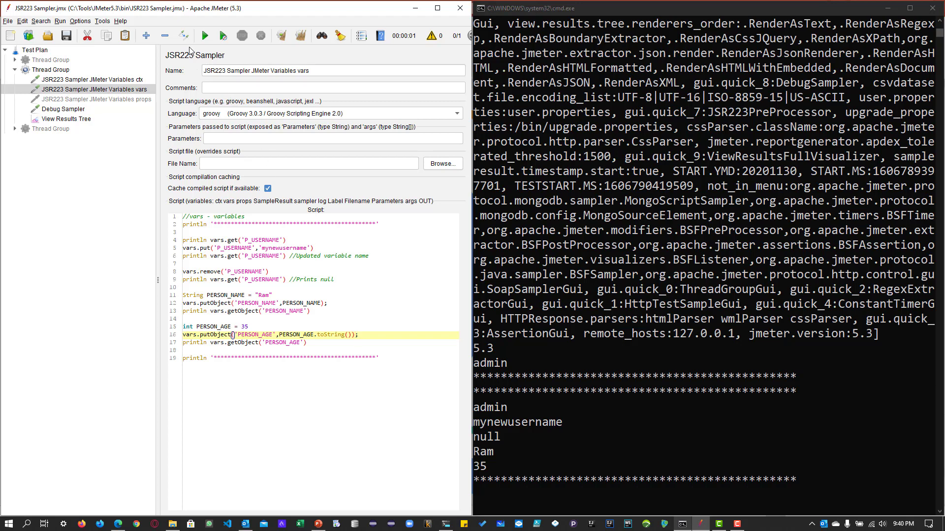
# Show the props sampler's script reading START.MS, remote_hosts, os.name and setting remote_hosts.
pyautogui.click(96, 98)
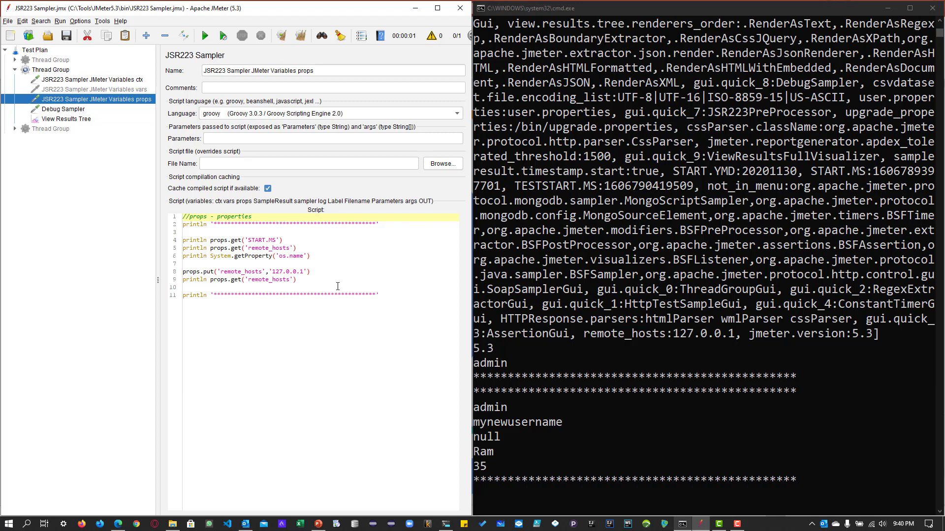
pyautogui.moveTo(257, 257)
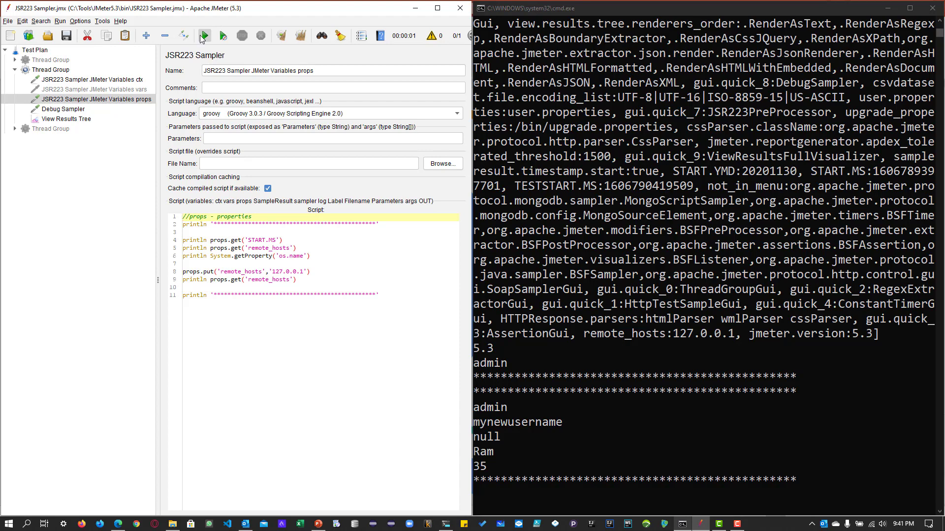
# Run the test plan so the console prints START.MS, 127.0.0.1, Windows 10 and 127.0.0.1.
pyautogui.click(204, 36)
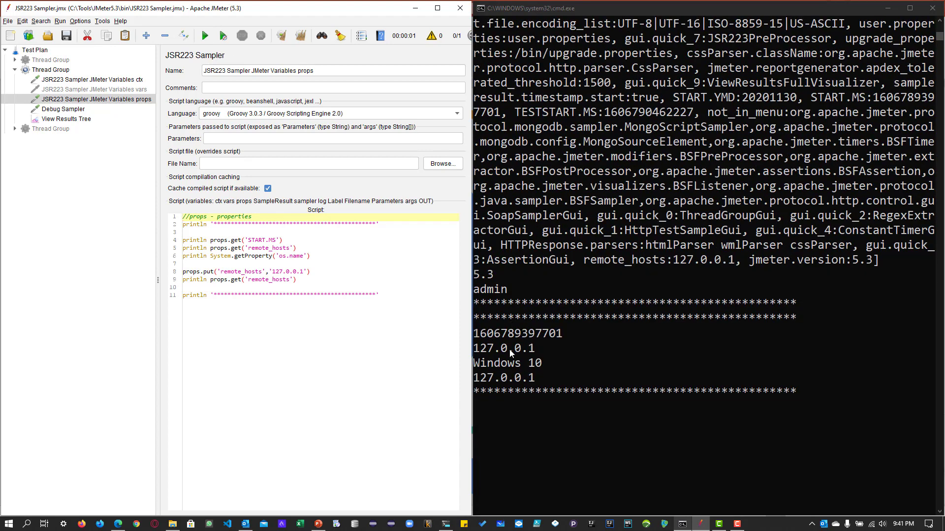
pyautogui.moveTo(532, 359)
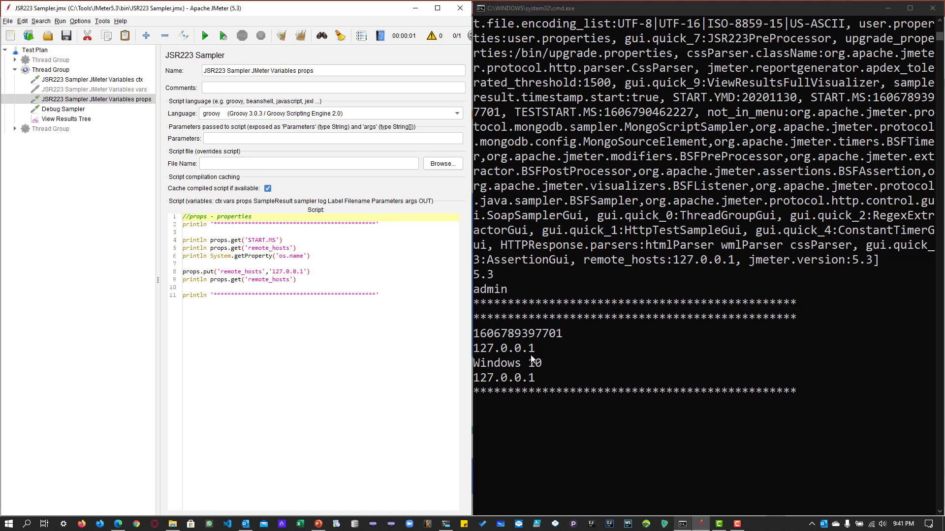
pyautogui.moveTo(514, 372)
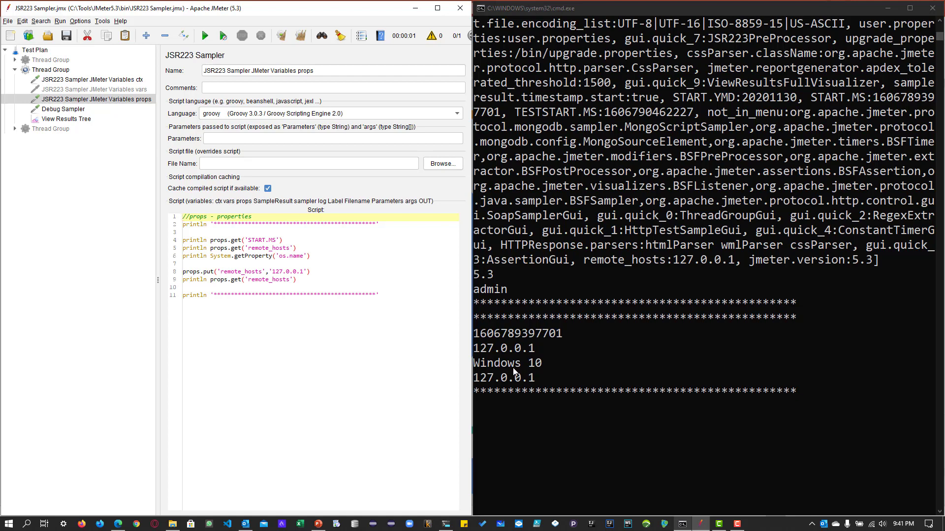